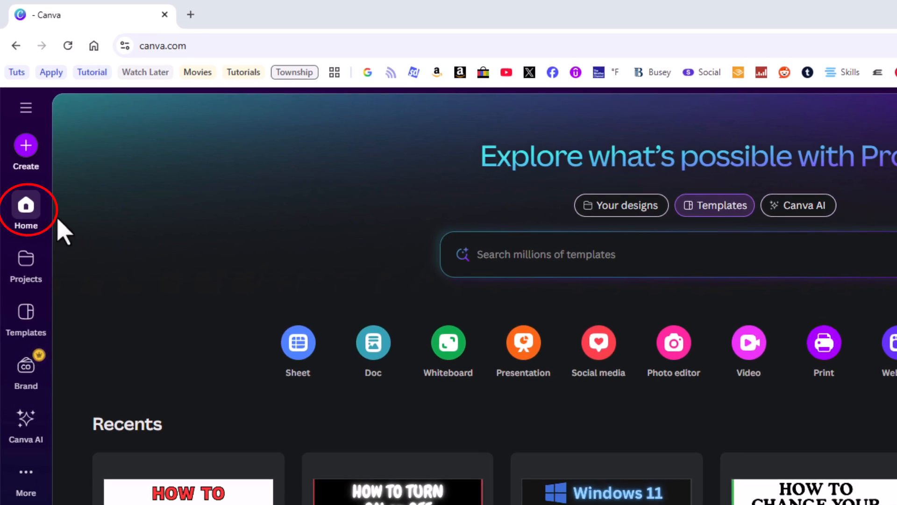
# Step: Reach the account Settings from the profile avatar menu in the left sidebar
pyautogui.scroll(-3)
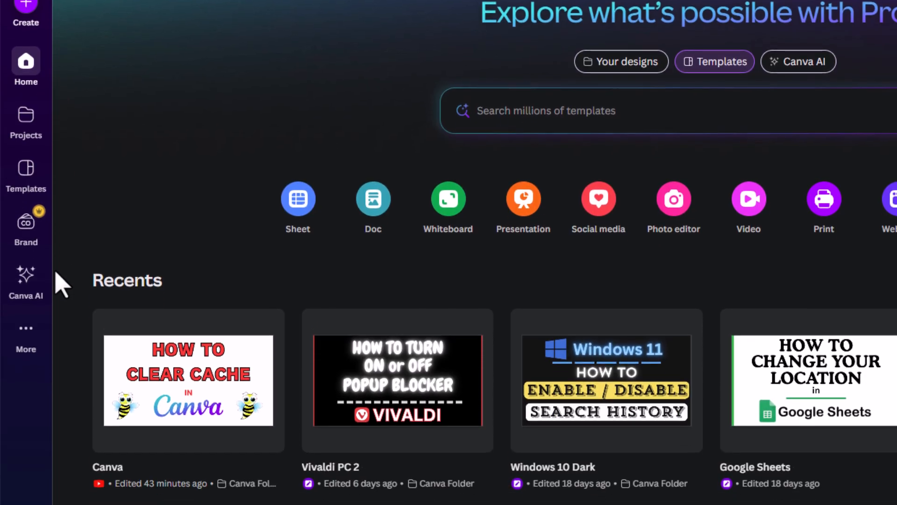
pyautogui.scroll(-3)
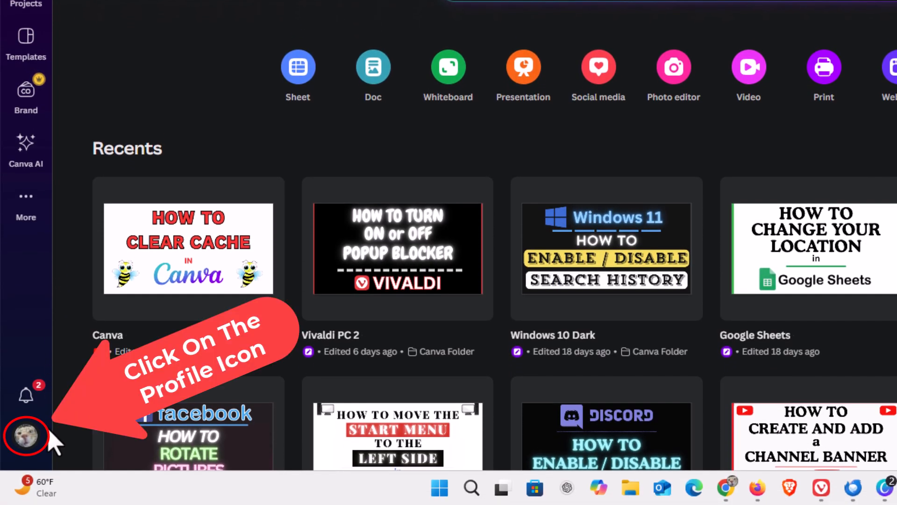
pyautogui.click(25, 437)
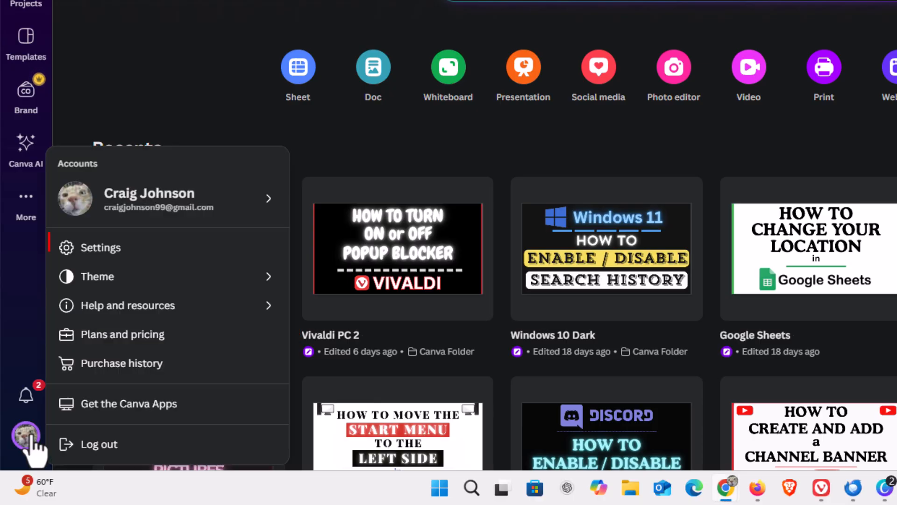
pyautogui.moveTo(101, 247)
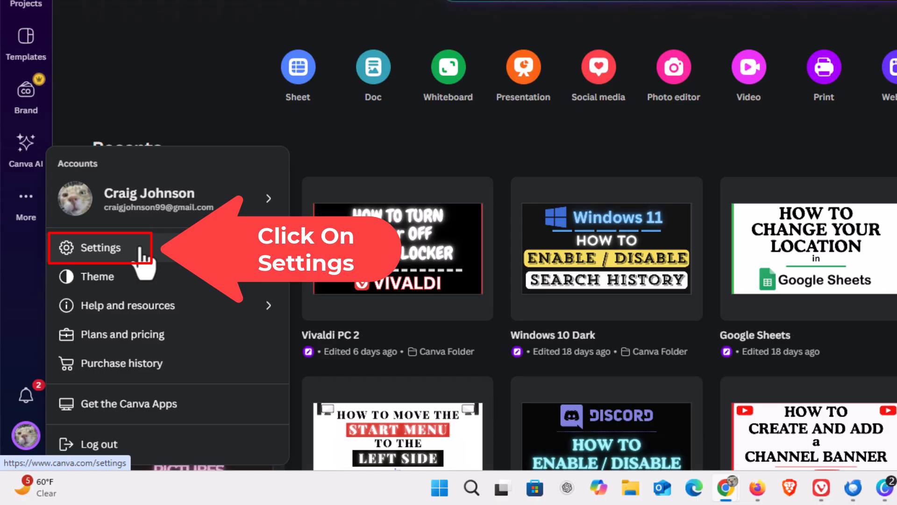
pyautogui.click(101, 247)
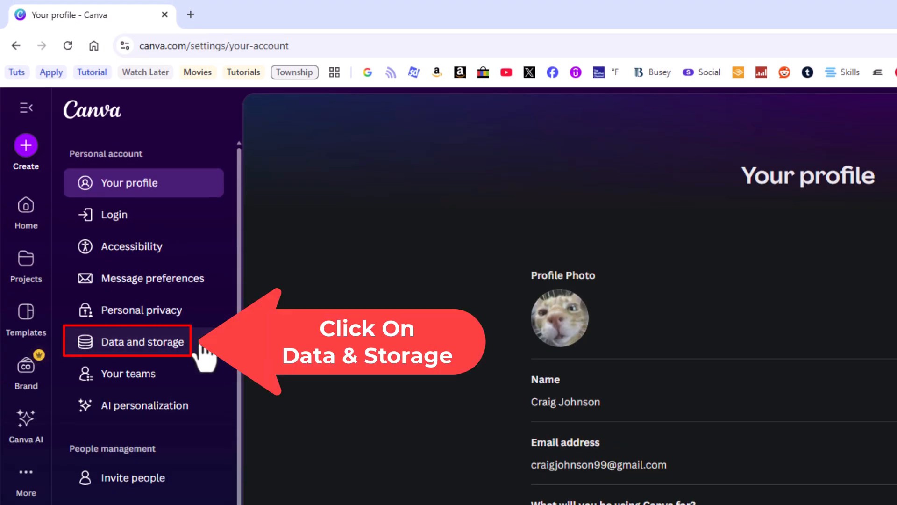
# Step: Show the Data and storage page from the settings sidebar
pyautogui.click(151, 341)
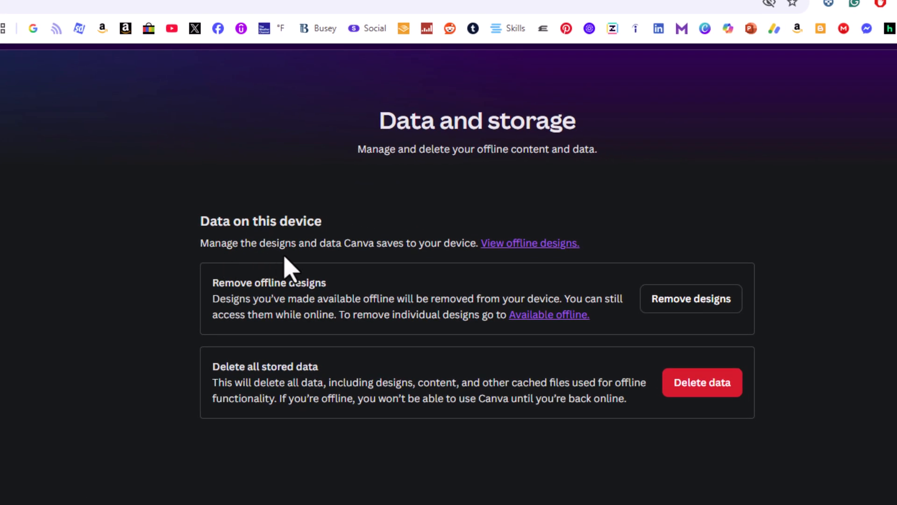
pyautogui.moveTo(407, 269)
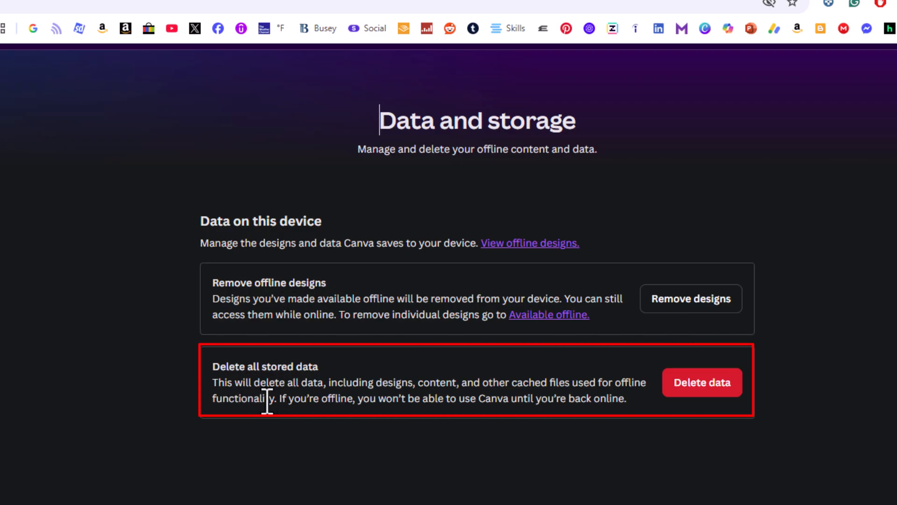
pyautogui.moveTo(373, 405)
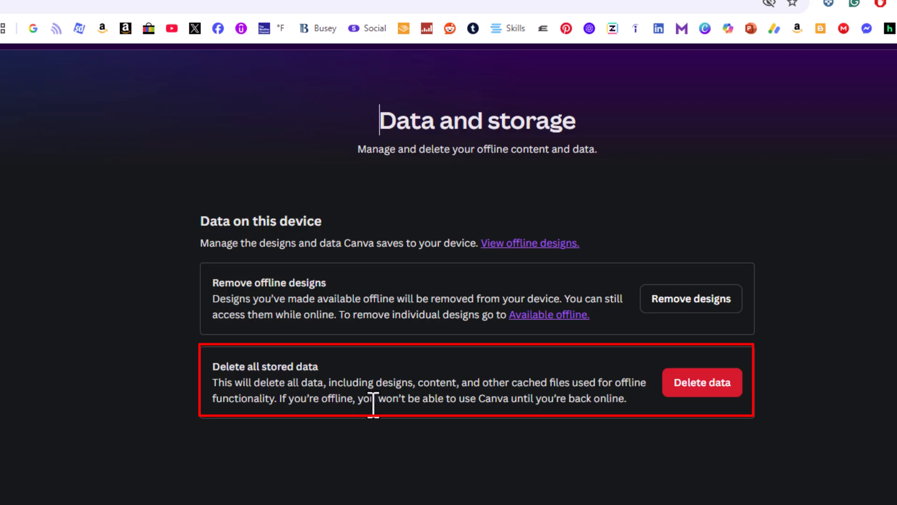
pyautogui.moveTo(493, 398)
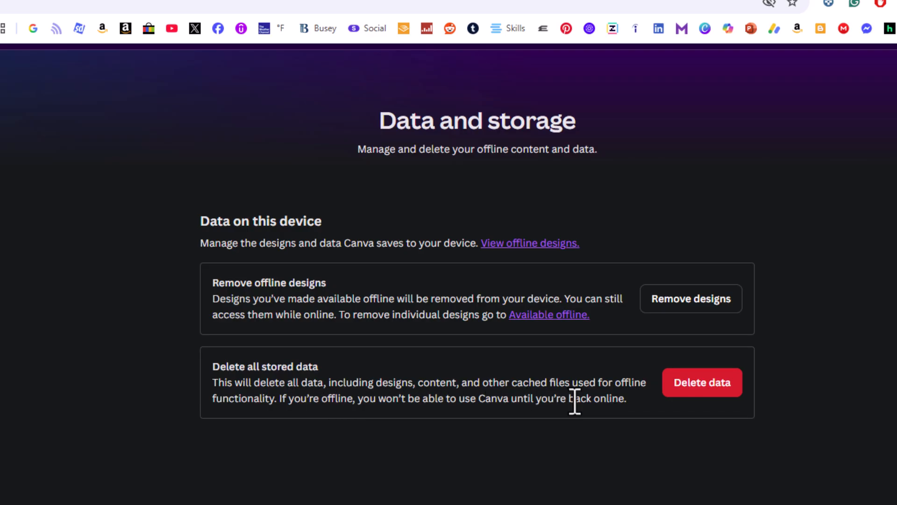
pyautogui.moveTo(269, 423)
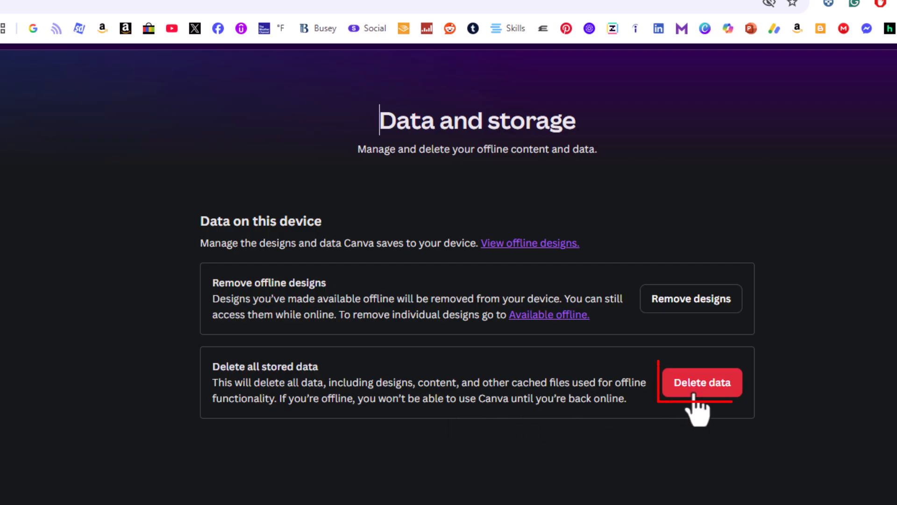
# Step: Start Delete all stored data, bringing up its confirmation dialog
pyautogui.click(701, 382)
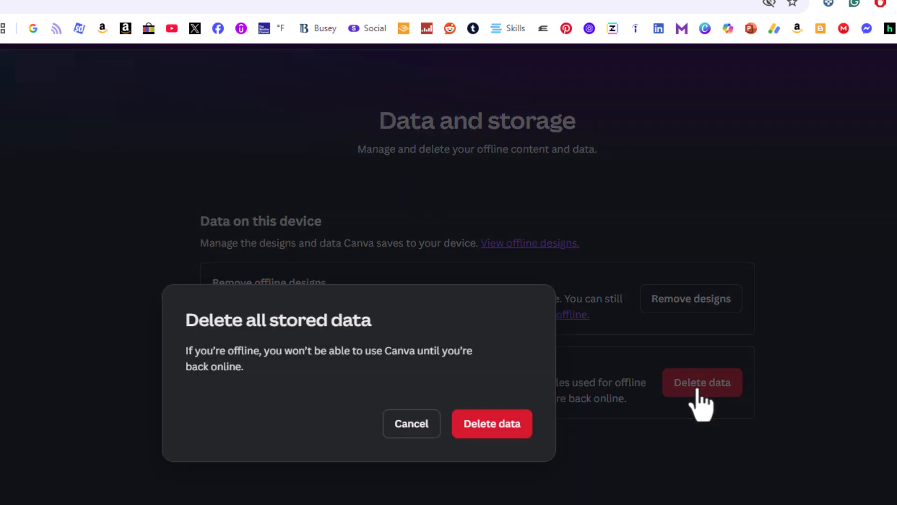
pyautogui.moveTo(310, 428)
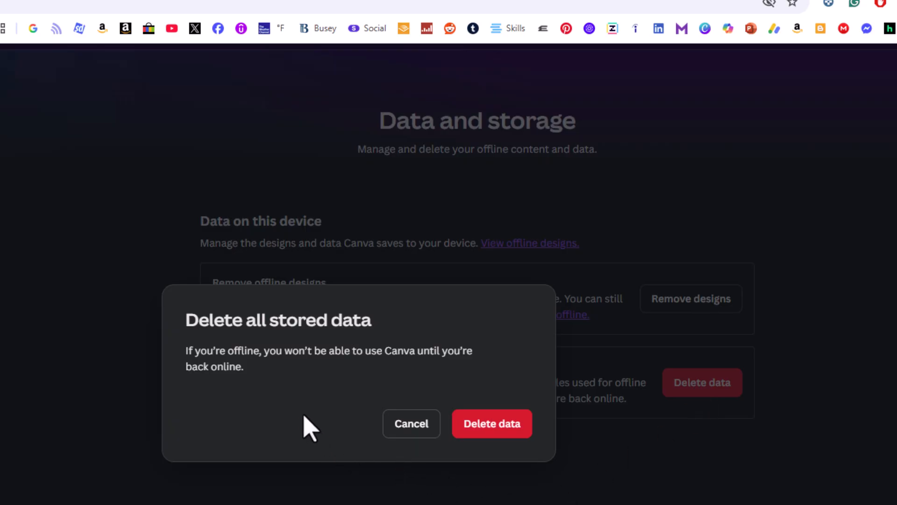
pyautogui.moveTo(325, 346)
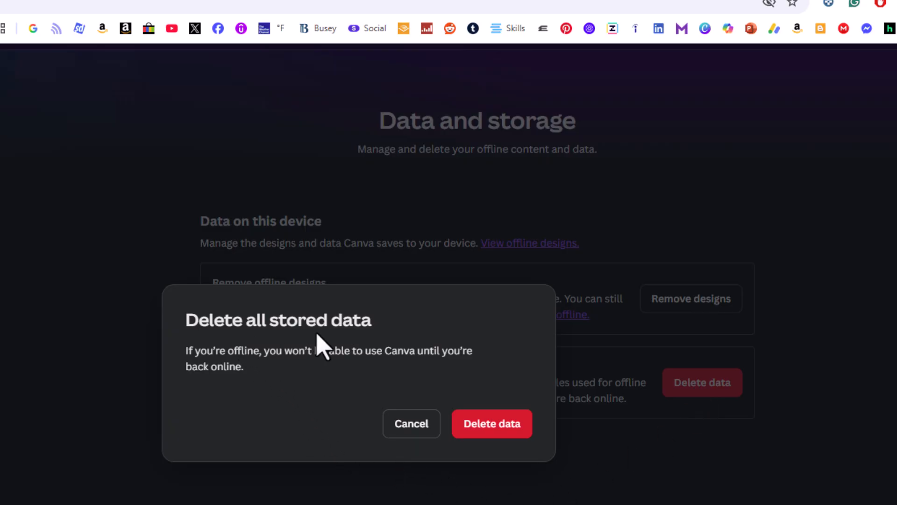